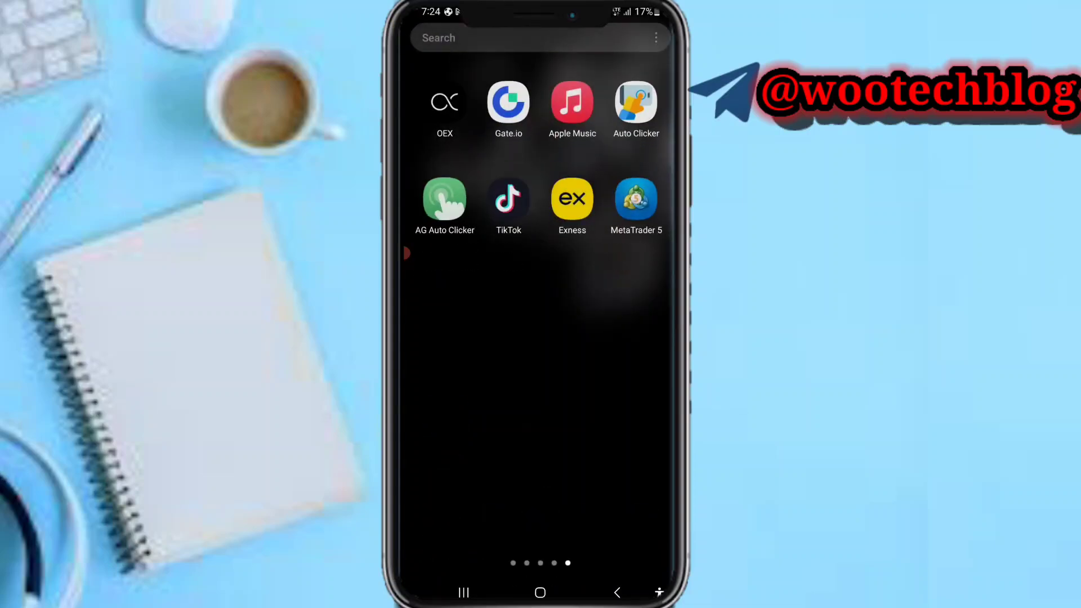
Step: Launch MetaTrader 5, accept the terms, and dismiss the demo account offer
{"action": "left_click", "coordinate": [635, 201]}
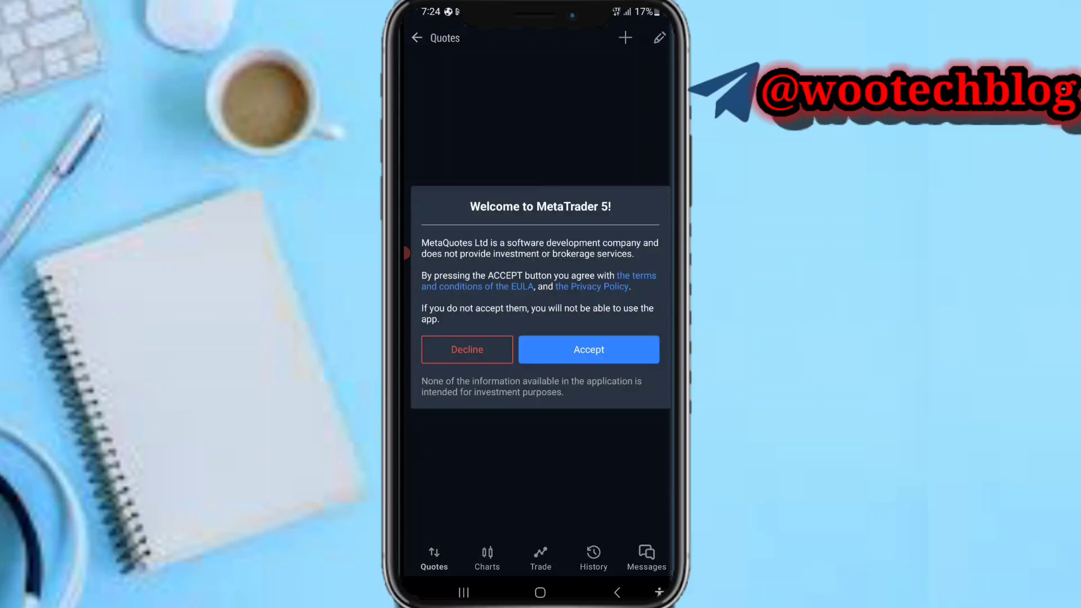
{"action": "left_click", "coordinate": [588, 349]}
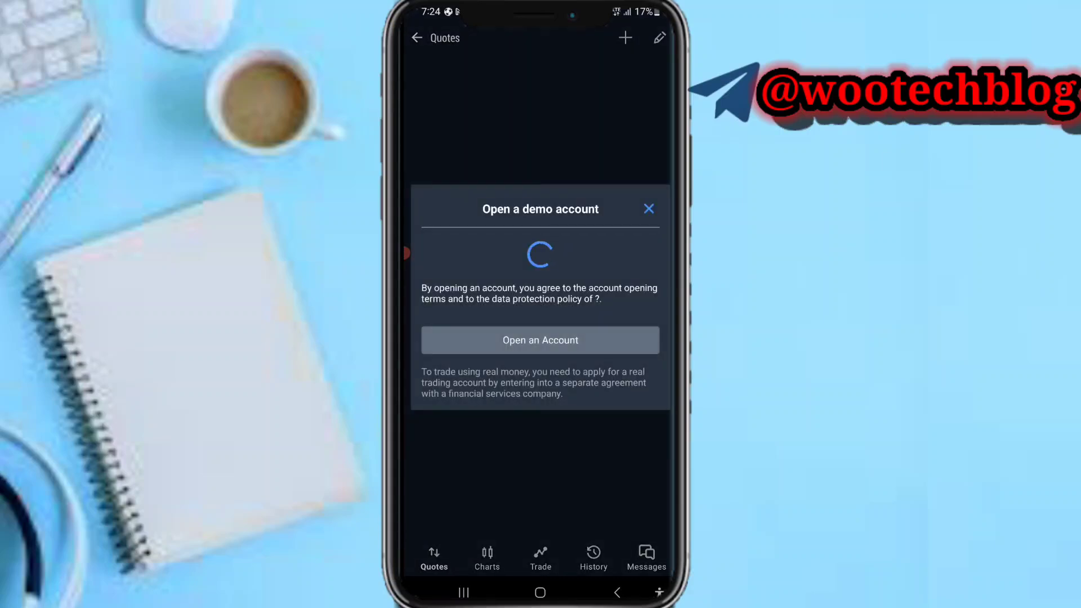
{"action": "left_click", "coordinate": [646, 209]}
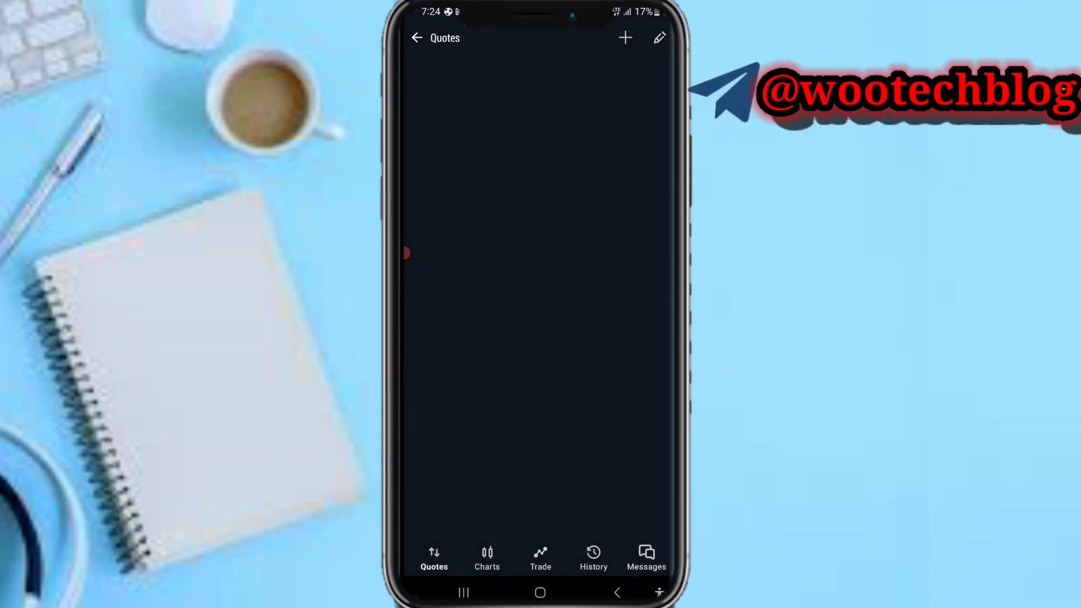
Step: Search brokers for 'exness' and choose Exness Technologies Ltd to add an account
{"action": "left_click", "coordinate": [625, 38]}
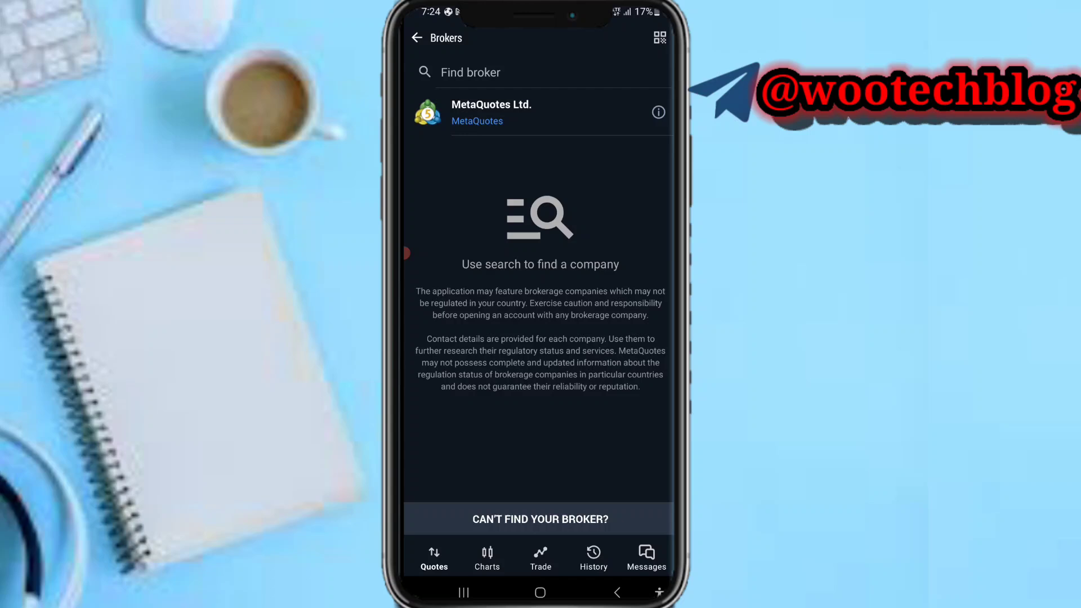
{"action": "type", "text": "ex"}
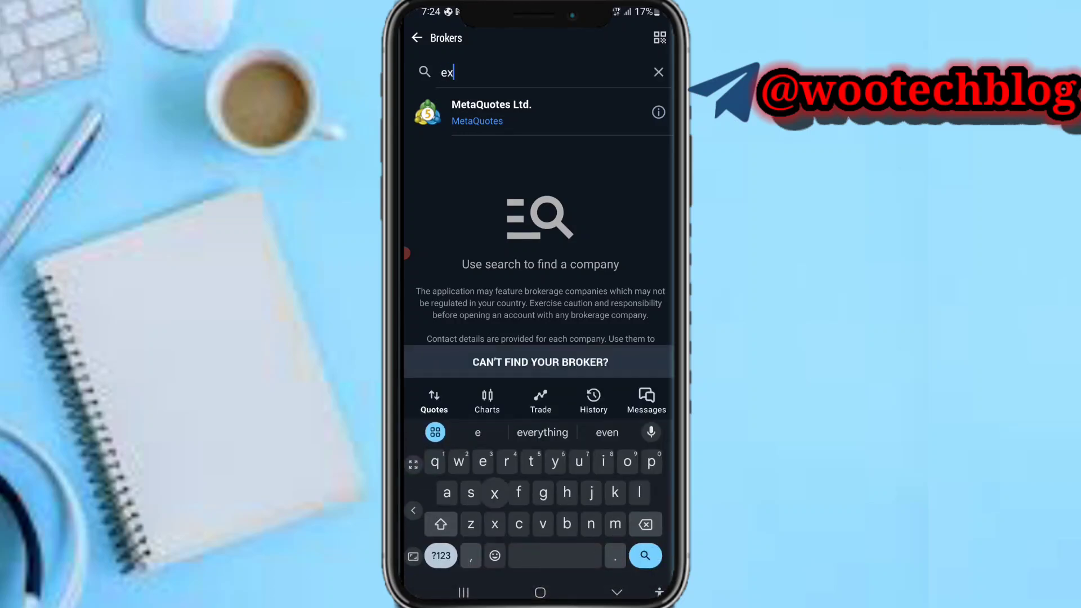
{"action": "type", "text": "ness"}
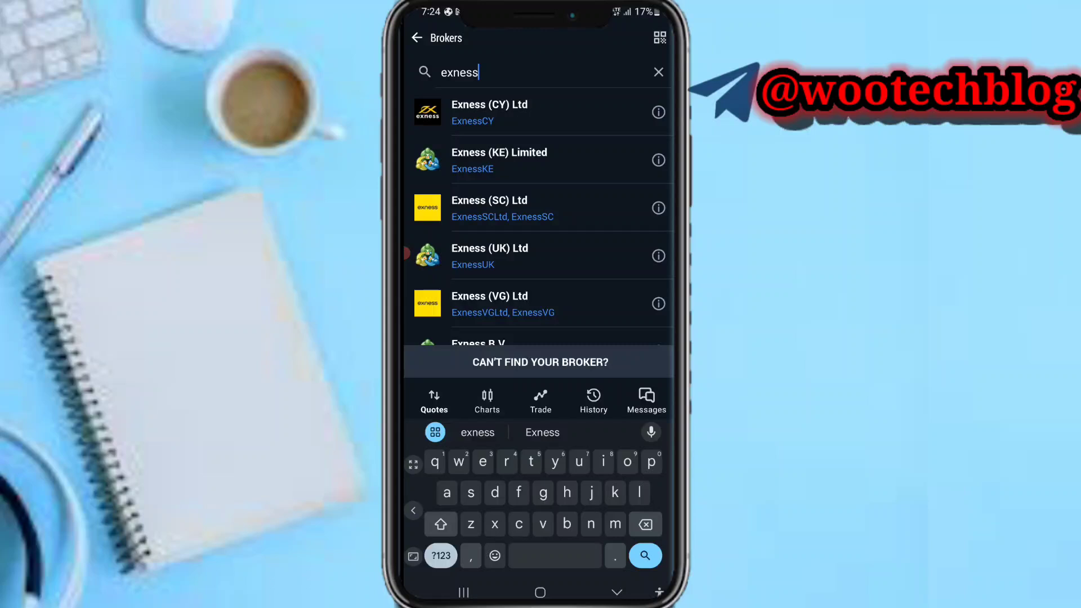
{"action": "scroll", "scroll_direction": "down", "scroll_amount": 3}
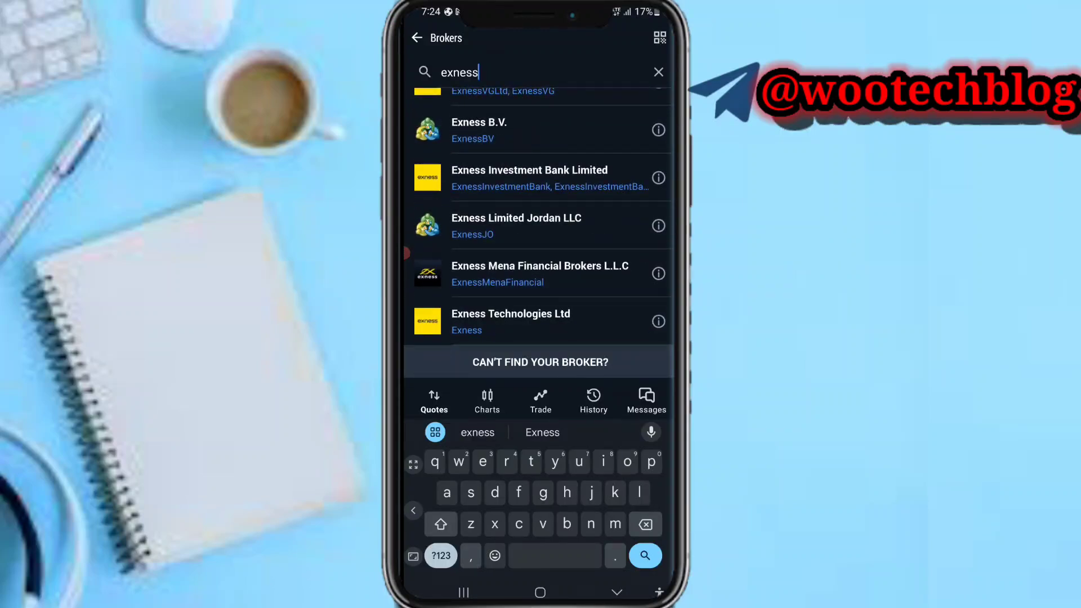
{"action": "left_click", "coordinate": [510, 321]}
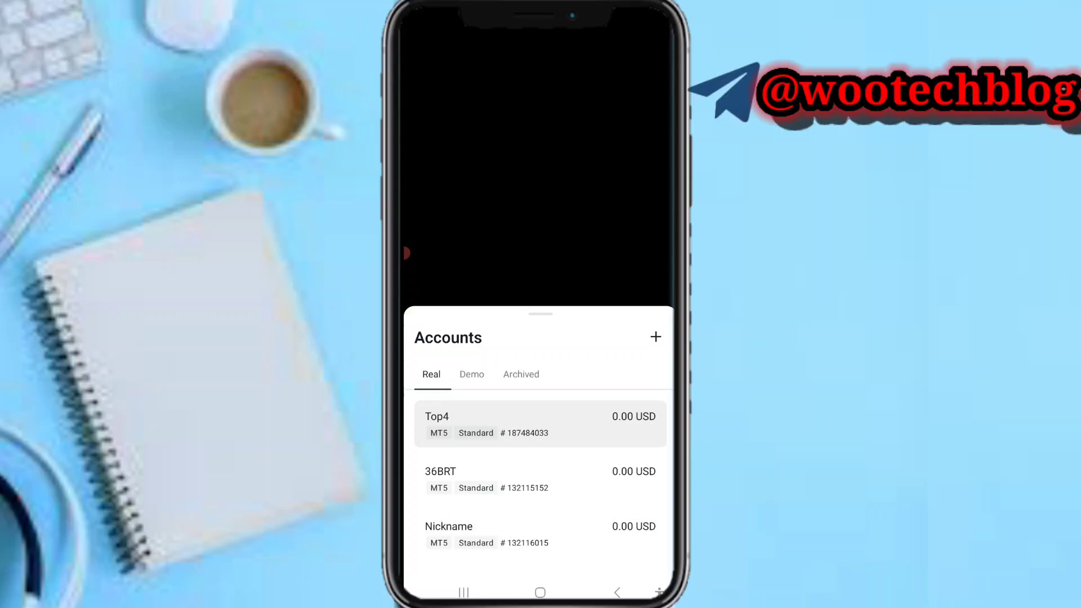
Step: Browse the Exness app's Real accounts list to locate the MT5 account number to copy
{"action": "scroll", "scroll_direction": "down", "scroll_amount": 3}
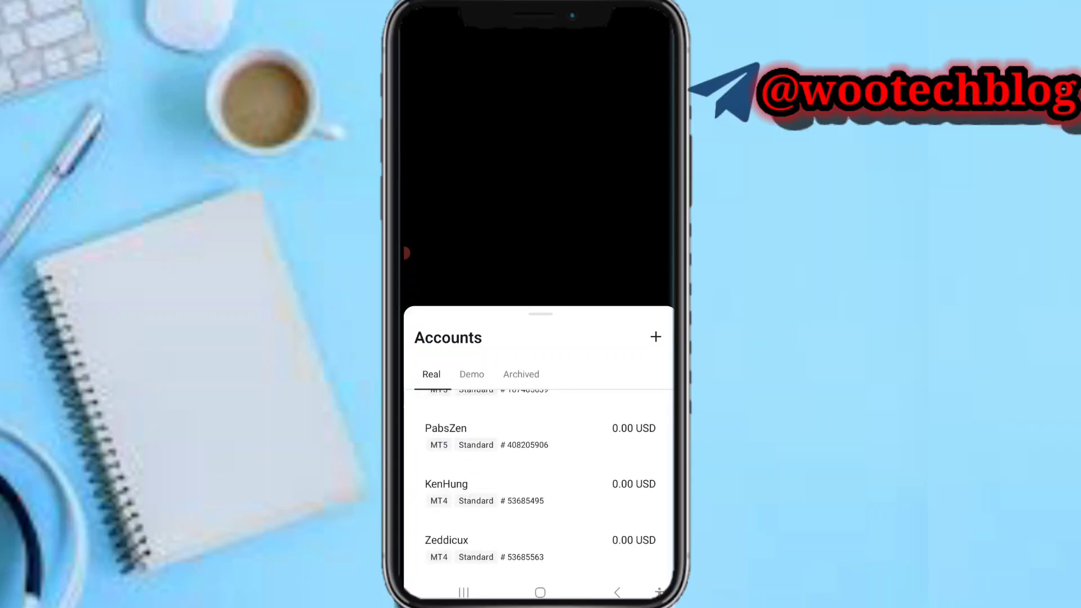
{"action": "scroll", "scroll_direction": "up", "scroll_amount": 3}
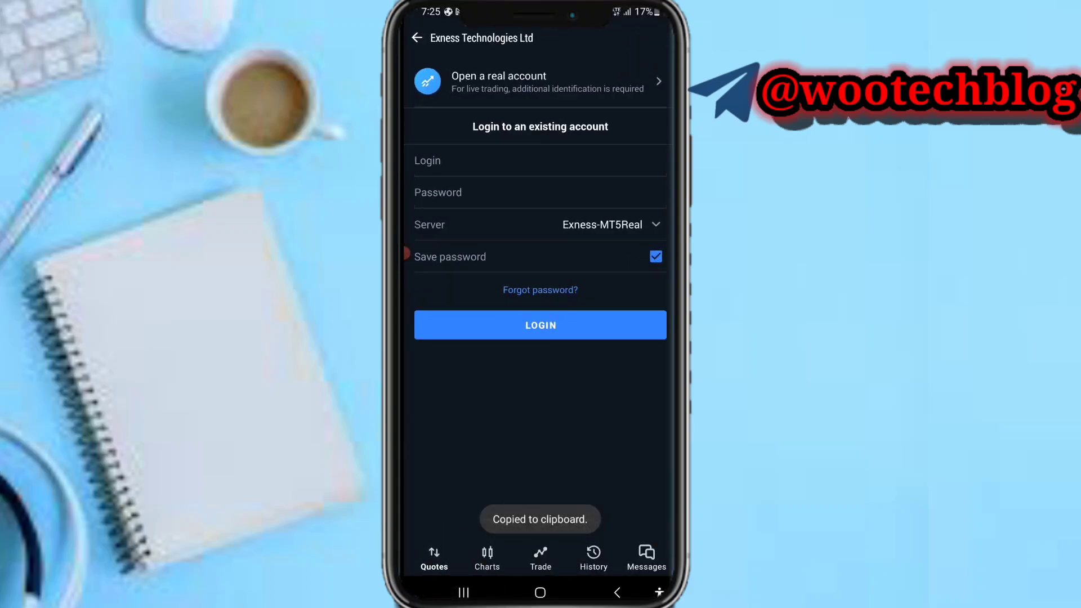
{"action": "left_click", "coordinate": [539, 161]}
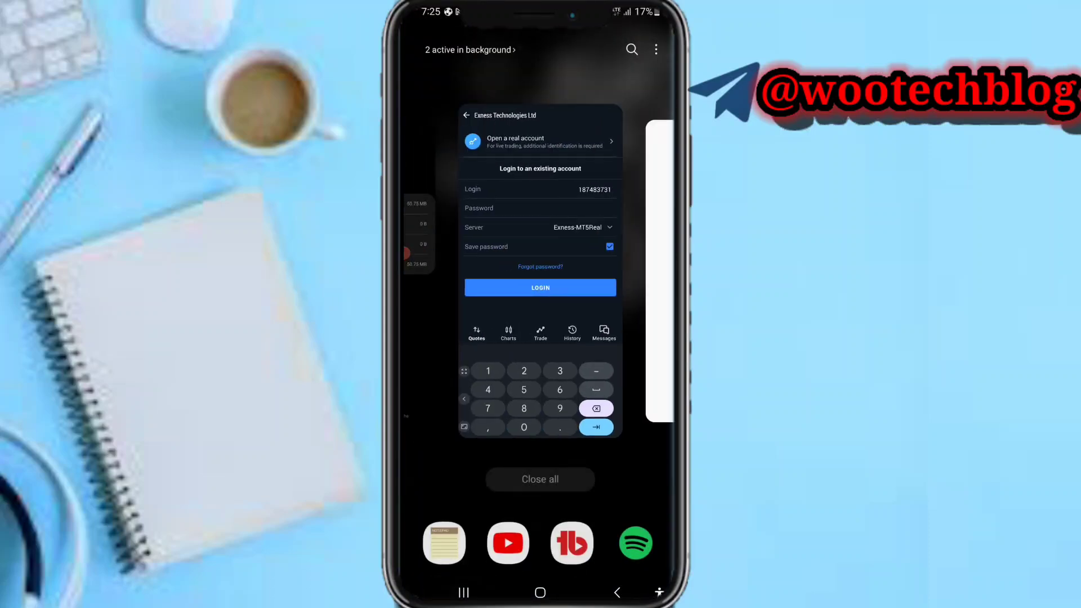
{"action": "left_click", "coordinate": [583, 227]}
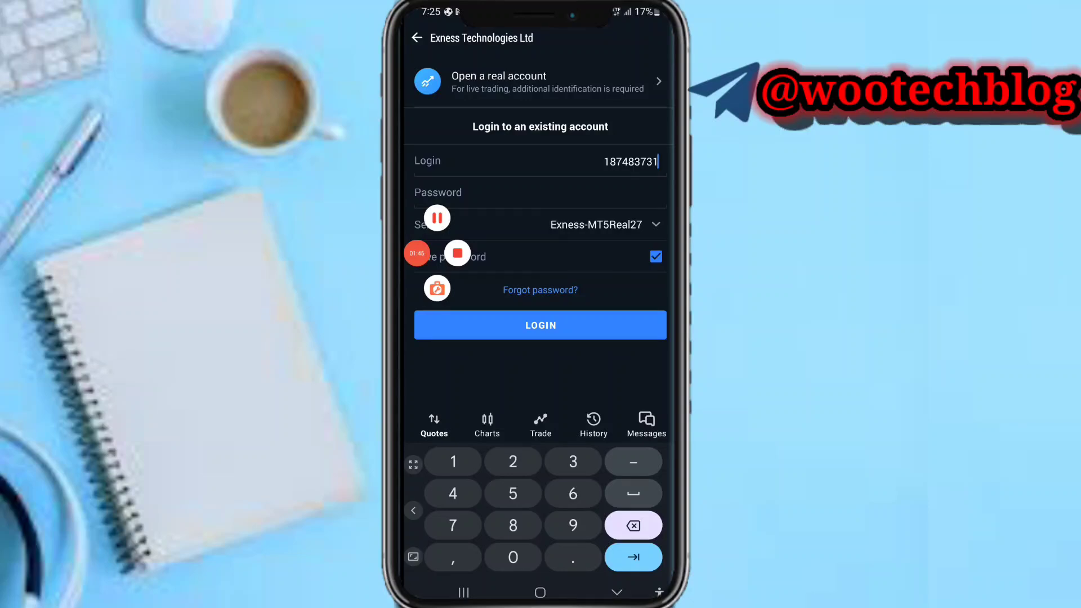
{"action": "left_click", "coordinate": [539, 193]}
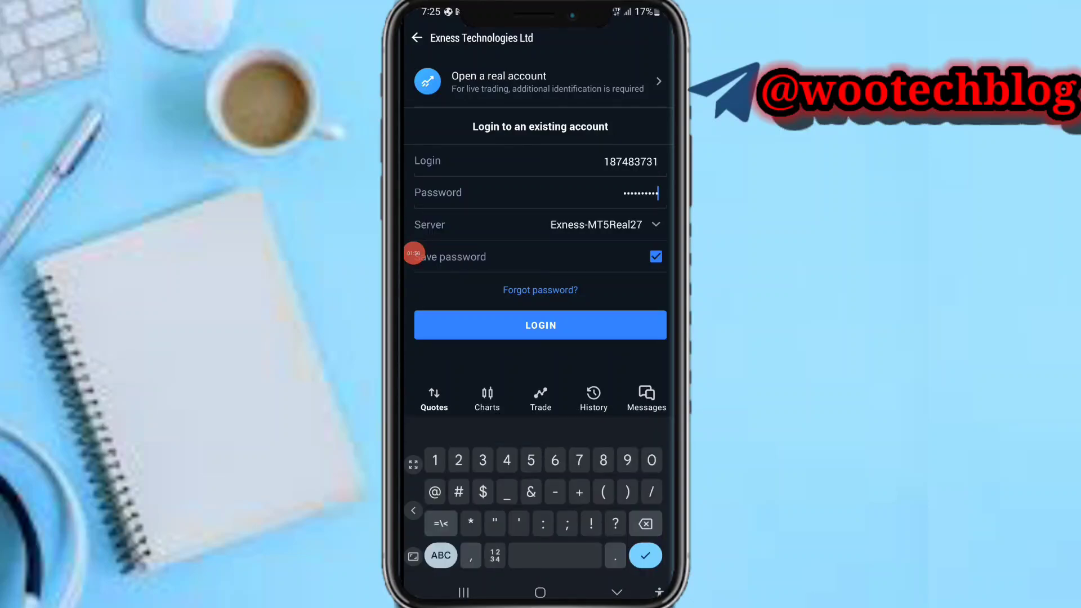
{"action": "left_click", "coordinate": [539, 324]}
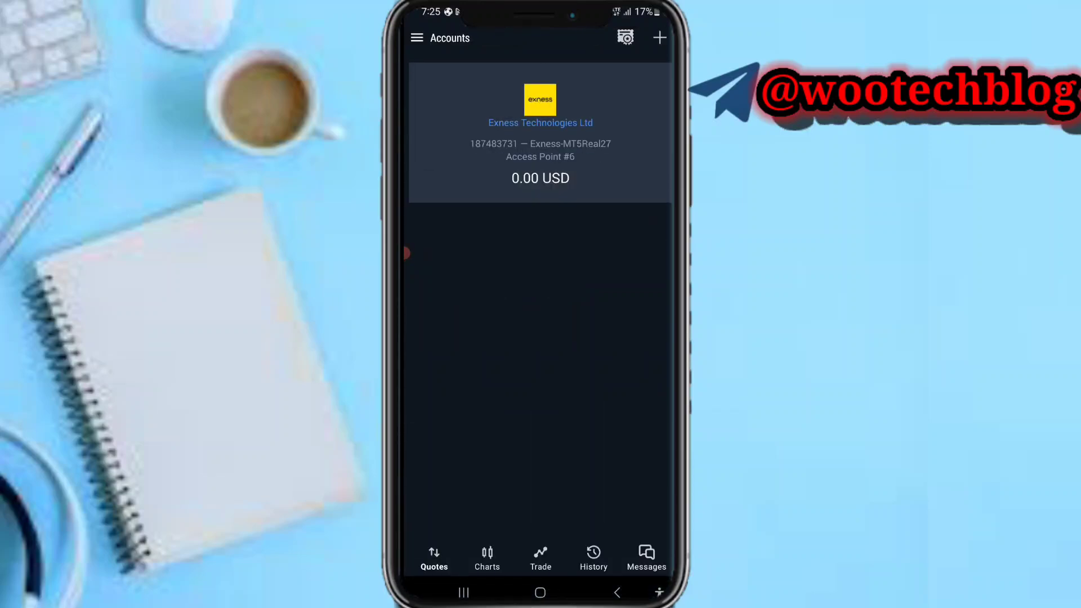
{"action": "left_click", "coordinate": [540, 131]}
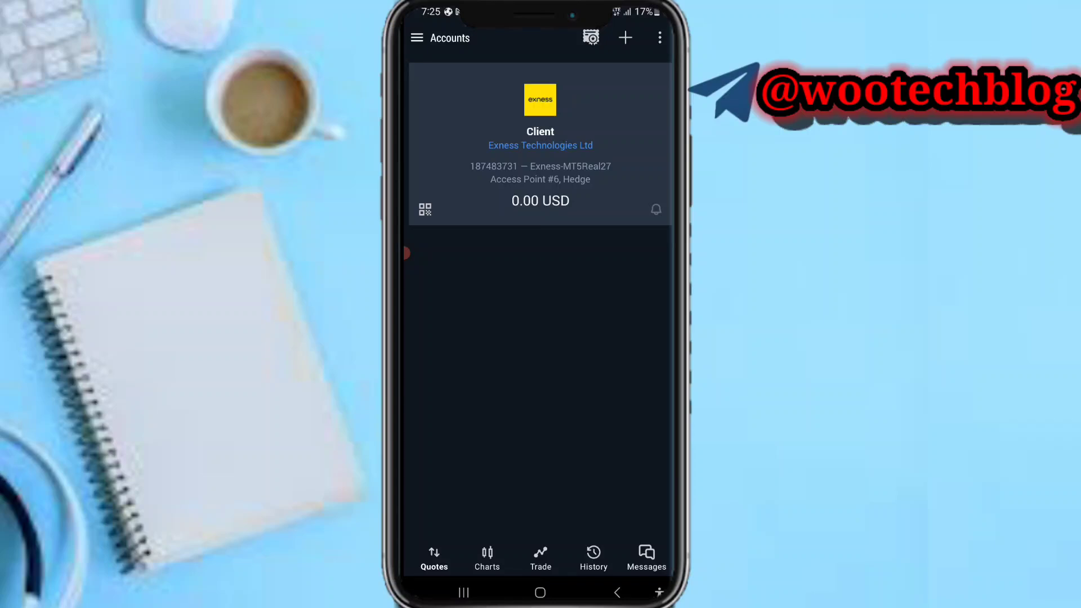
{"action": "left_click", "coordinate": [463, 591]}
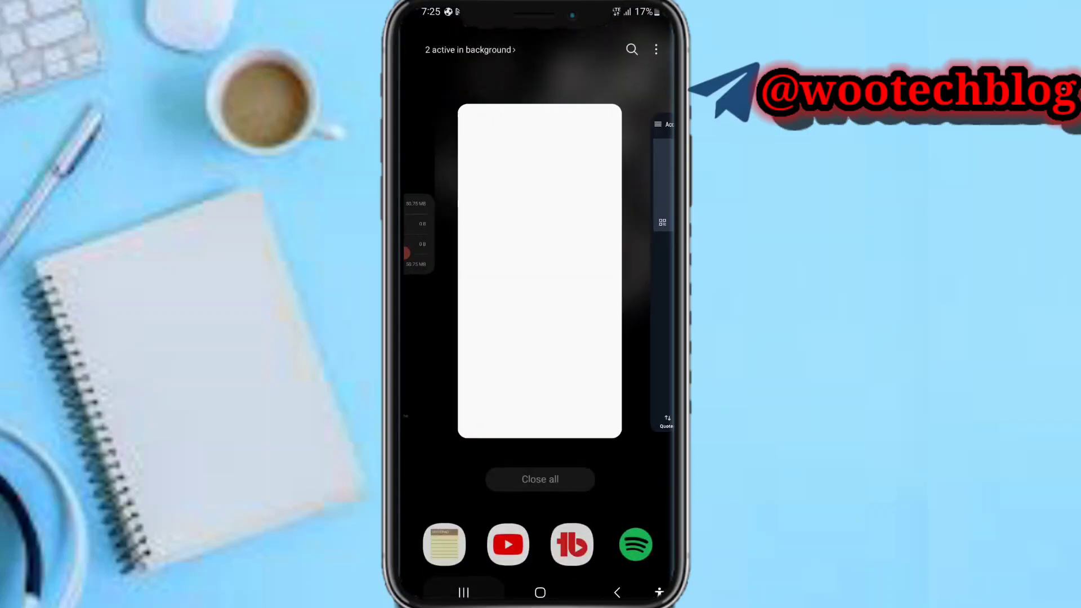
{"action": "left_click", "coordinate": [540, 270]}
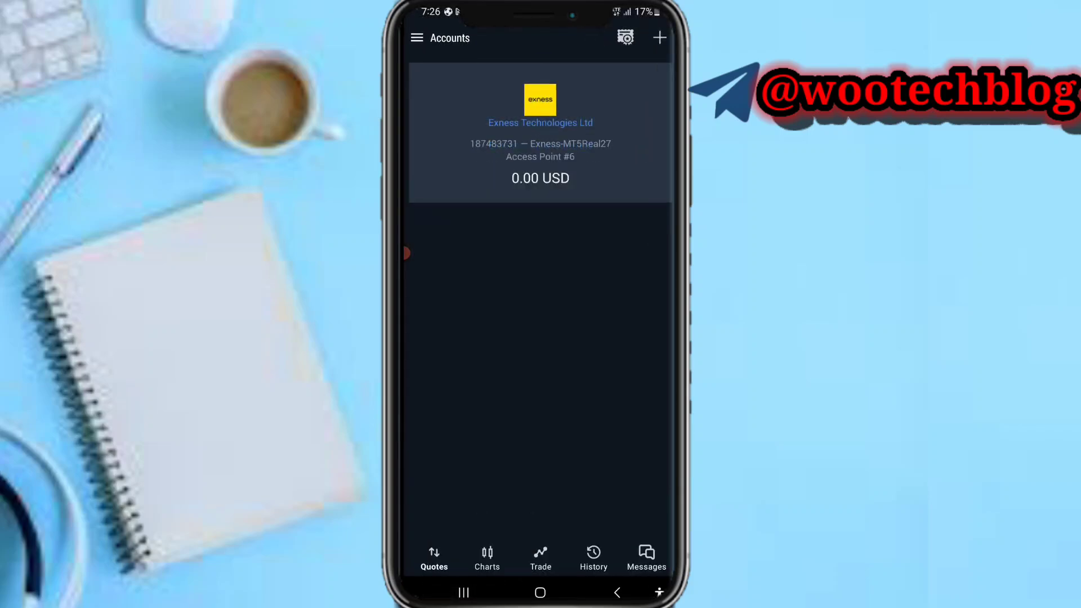